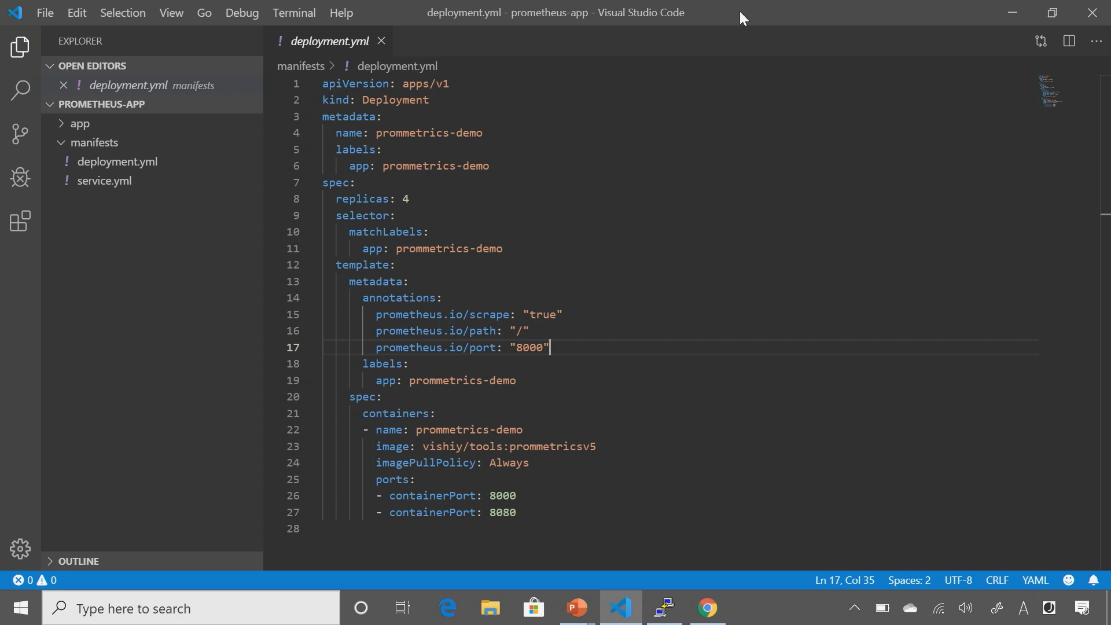
mouse_move(721, 32)
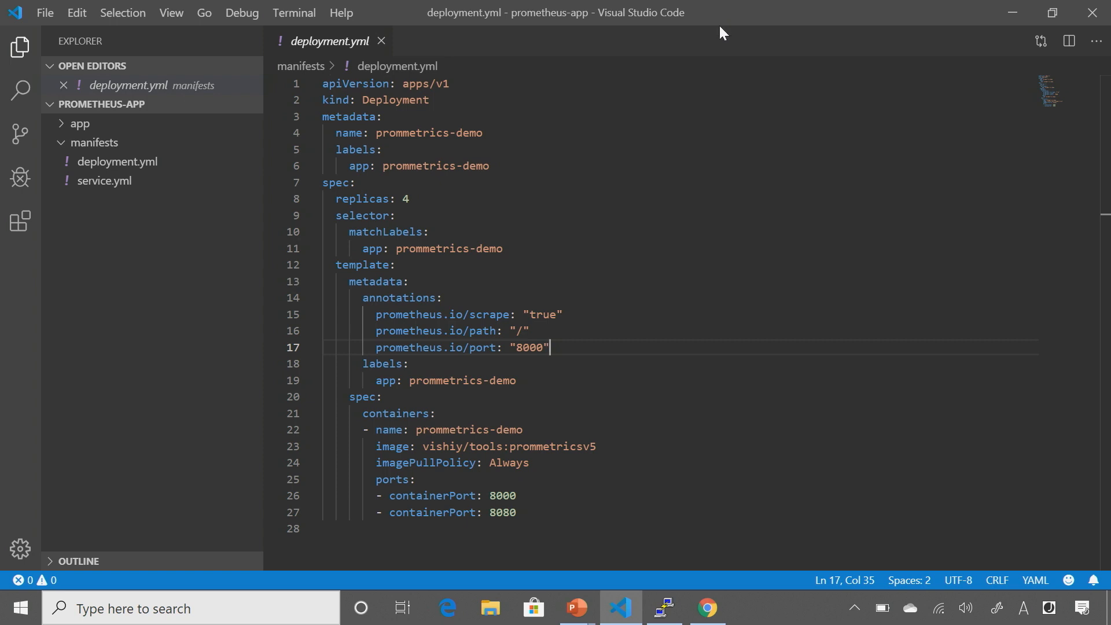
Check the annotations key, then list deployments with kubectl, showing prommetrics-demo at 4/4 available
double_click(390, 297)
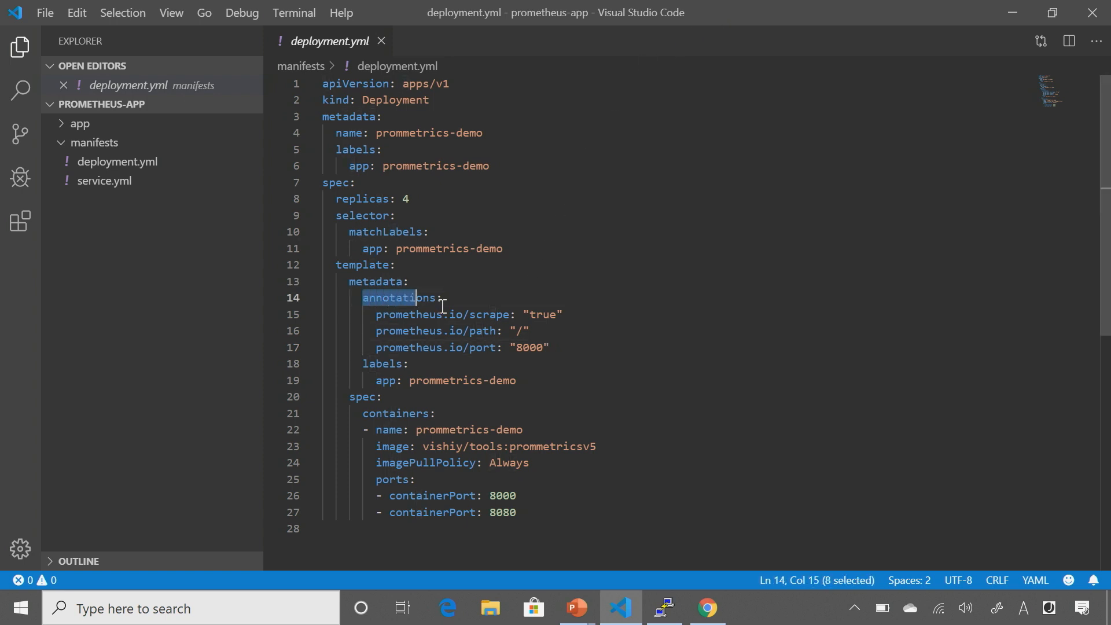
left_click(563, 315)
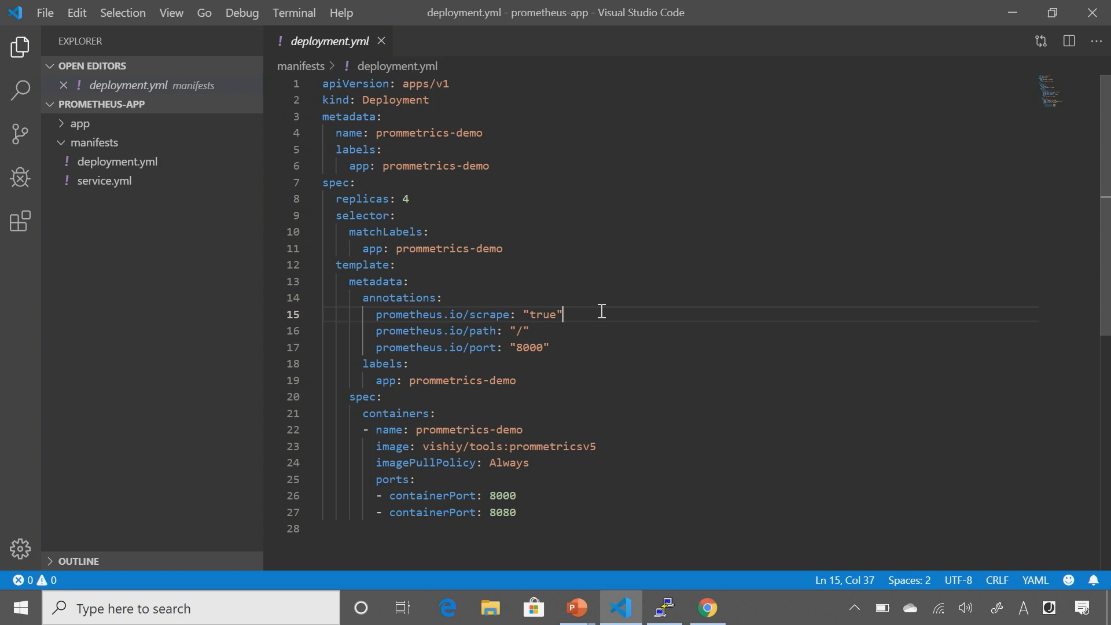
left_click(663, 609)
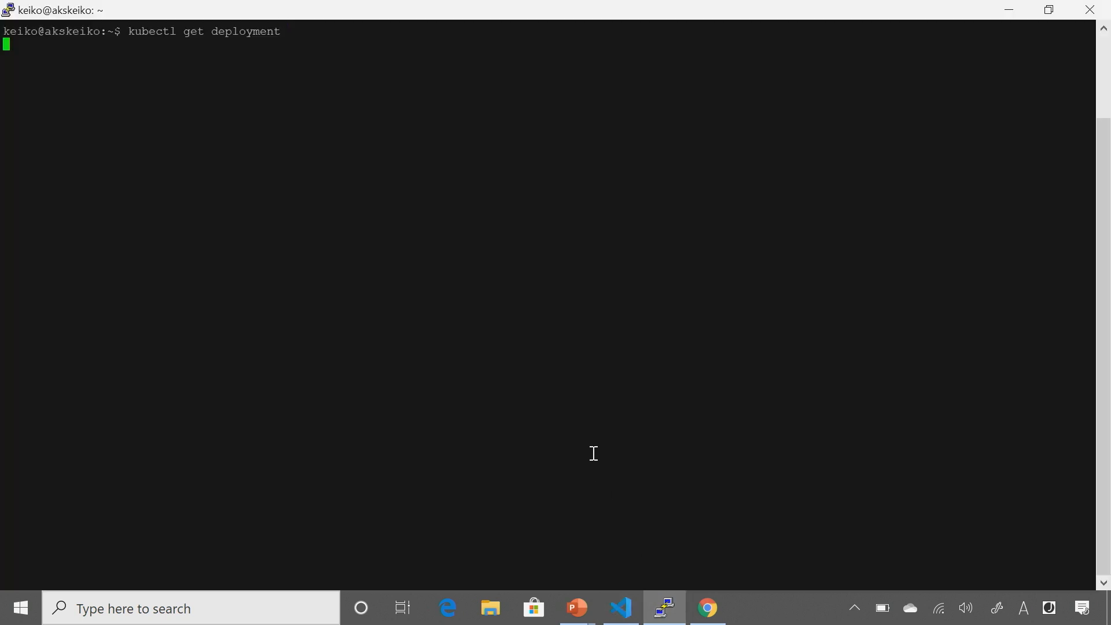
key("Return")
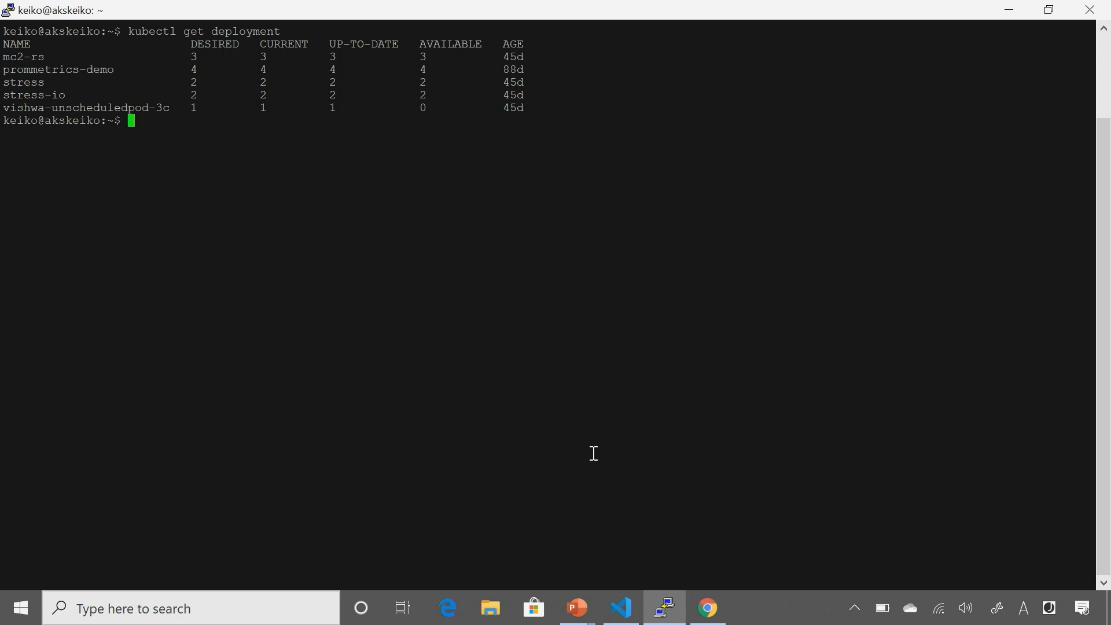
mouse_move(79, 70)
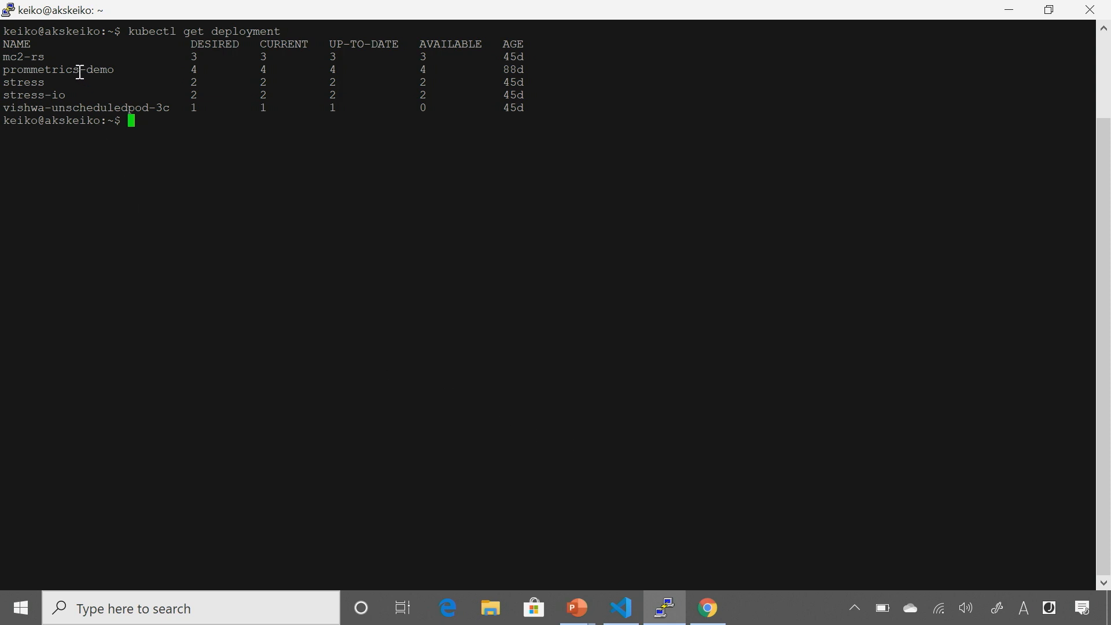
double_click(57, 69)
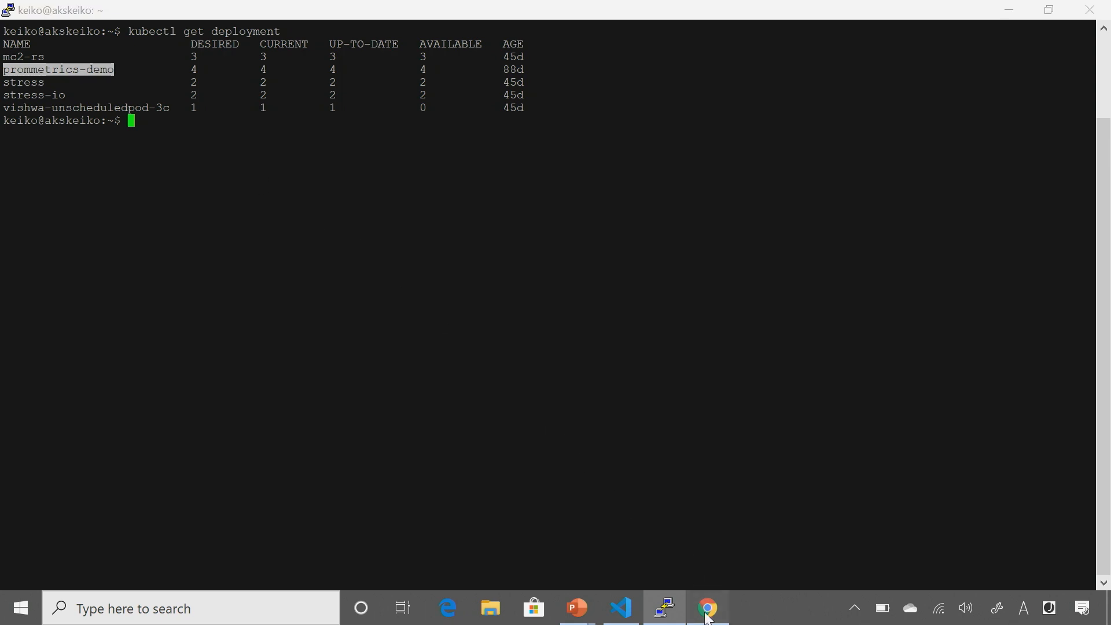
left_click(706, 607)
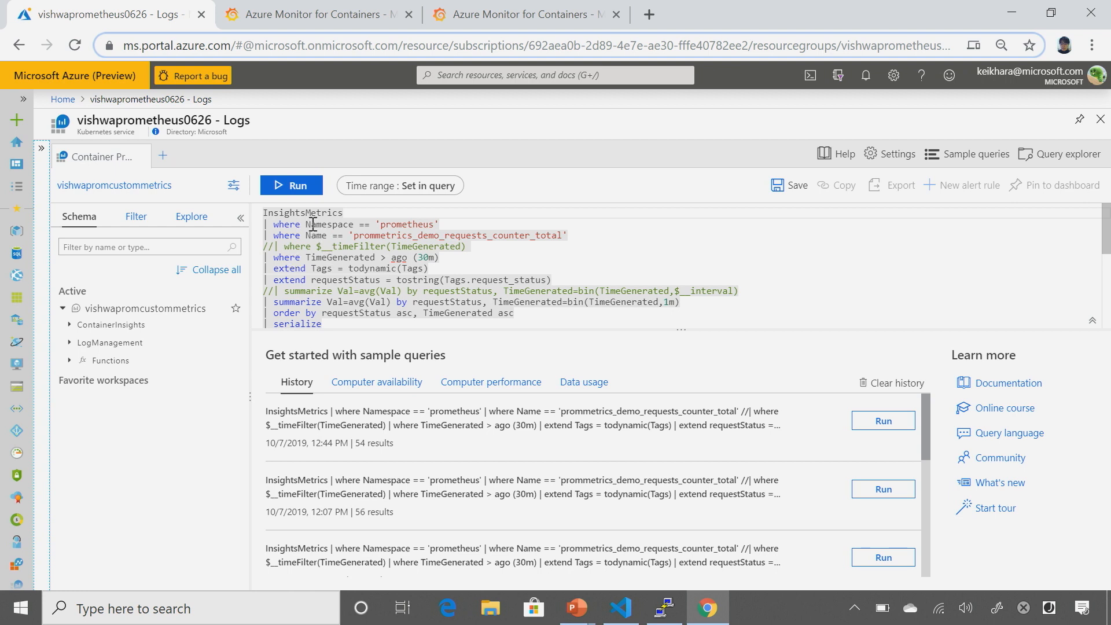
Run the InsightsMetrics query to chart AvgRequestRatePerMin for good and bad statuses (56 records)
left_click(289, 185)
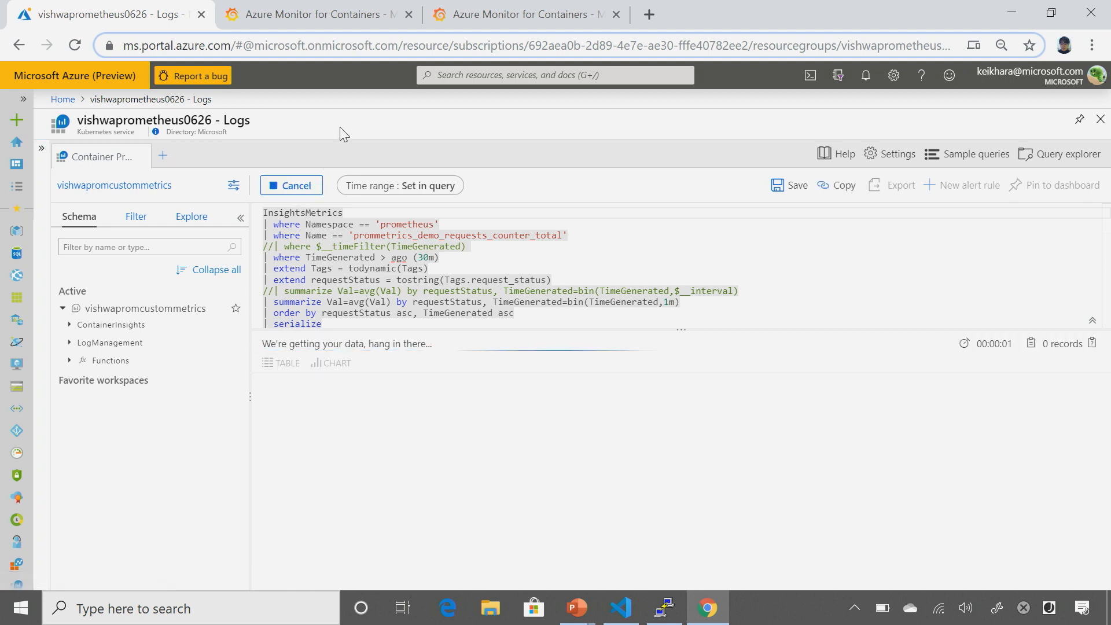
left_click(291, 185)
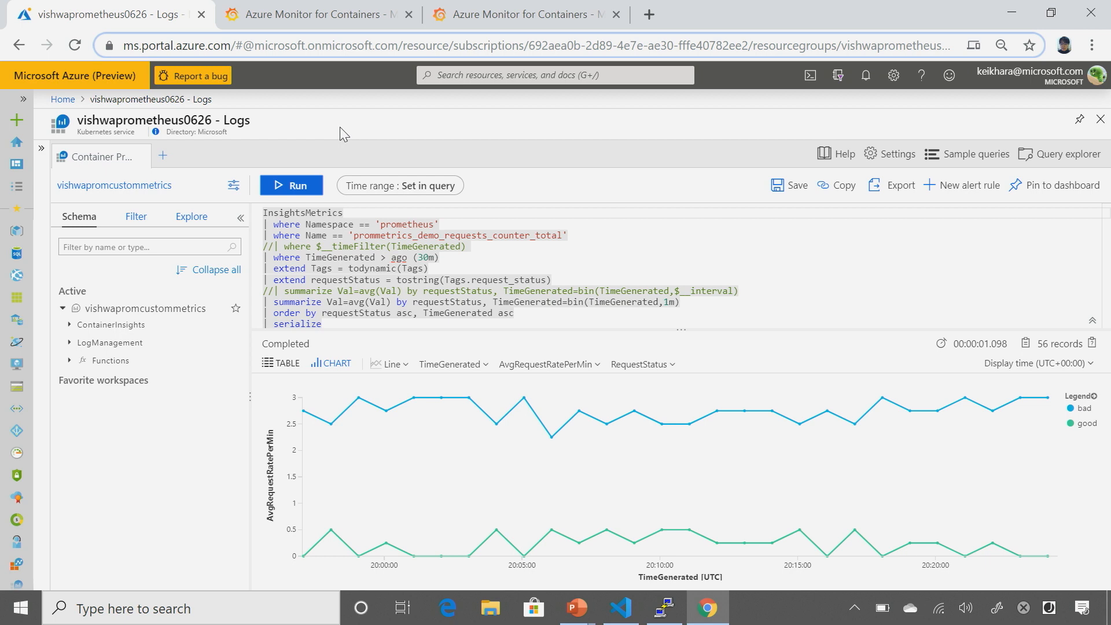